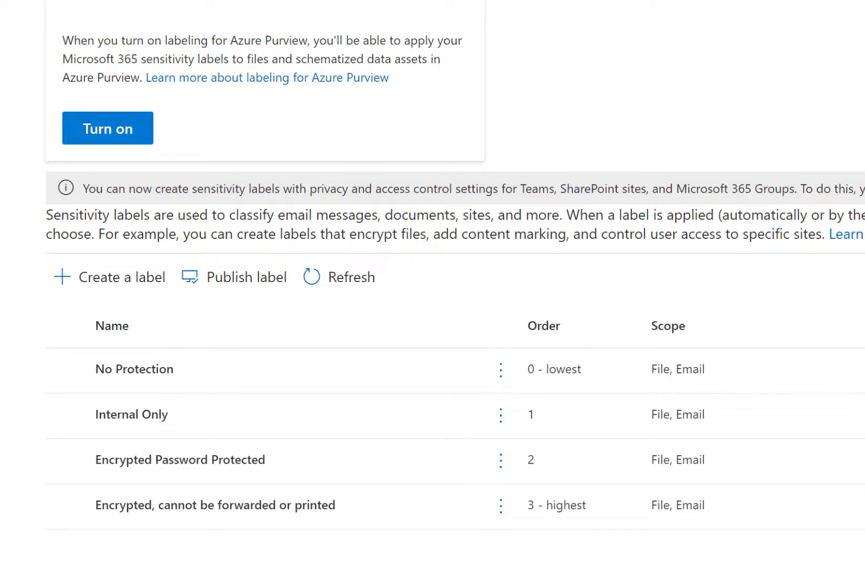
- Start a new Outlook on the web message draft showing the Sensitivity button in its compose toolbar
{"action": "left_click", "coordinate": [801, 51]}
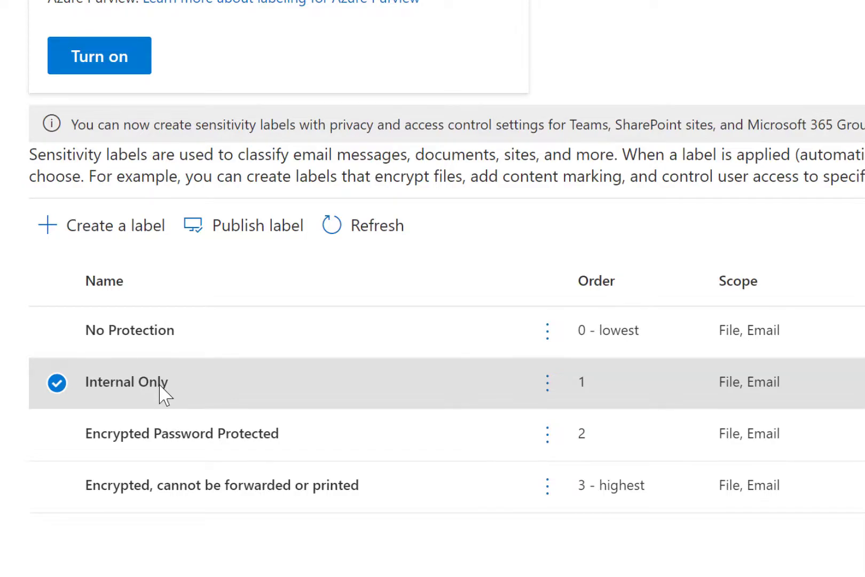
{"action": "left_click", "coordinate": [126, 381]}
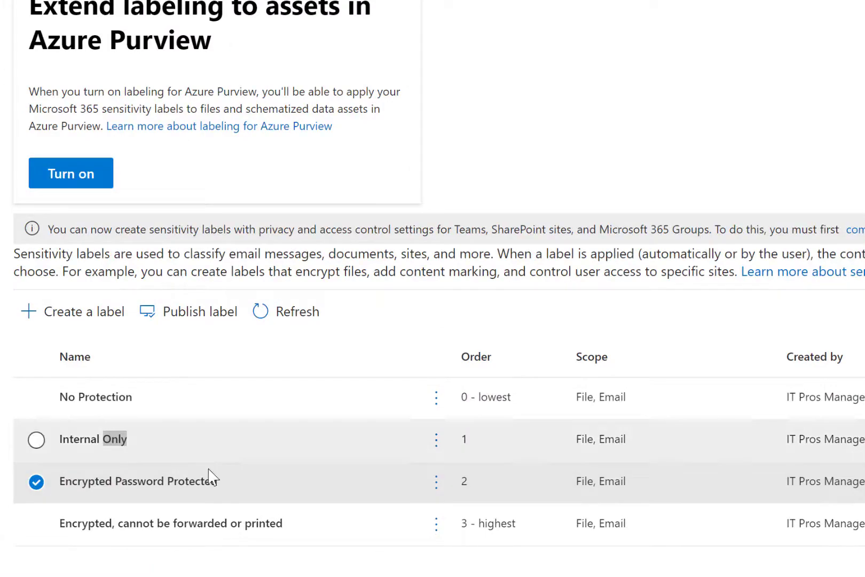
{"action": "left_click", "coordinate": [133, 481]}
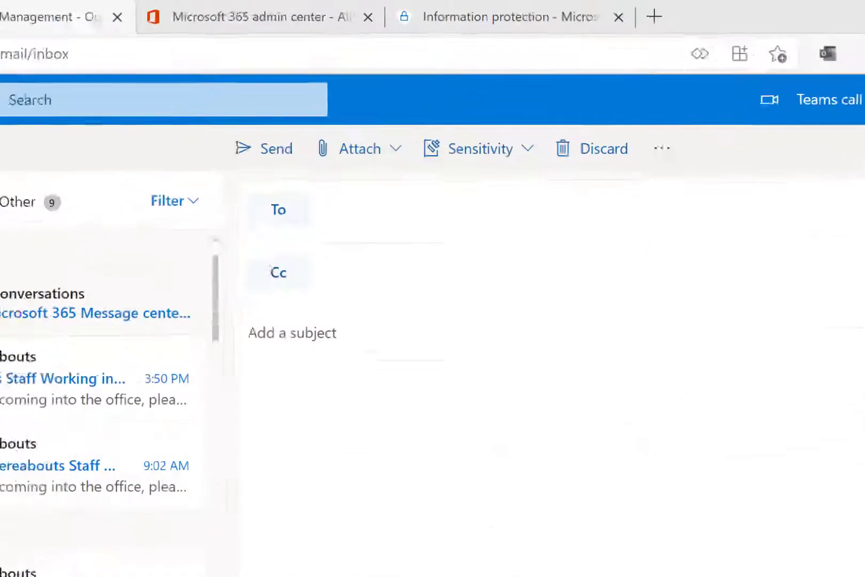
{"action": "left_click", "coordinate": [481, 148]}
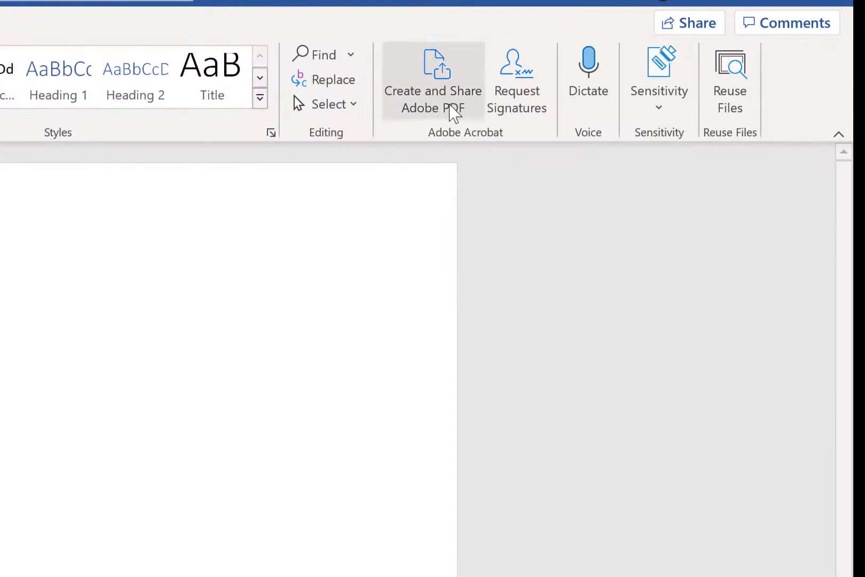
{"action": "left_click", "coordinate": [659, 75]}
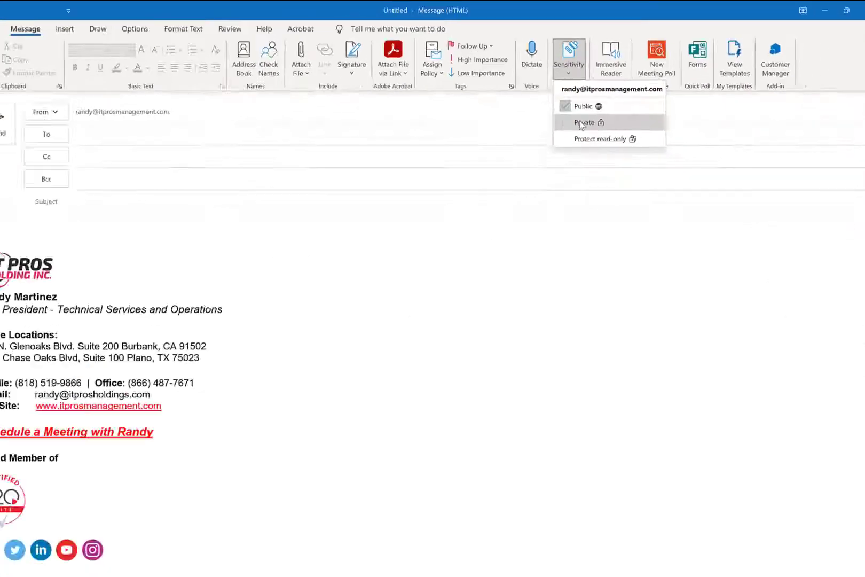
- Apply the Private sensitivity label to the Outlook desktop draft so it is encrypted
{"action": "left_click", "coordinate": [583, 123]}
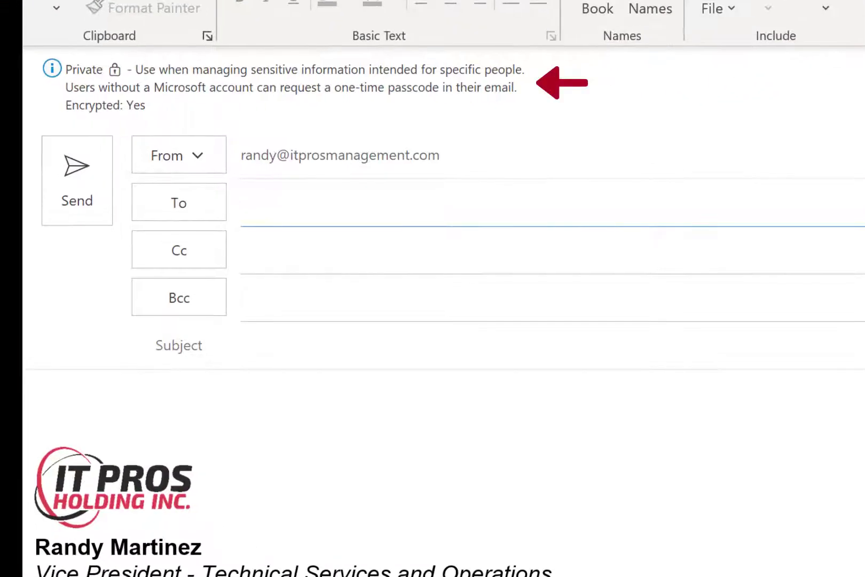